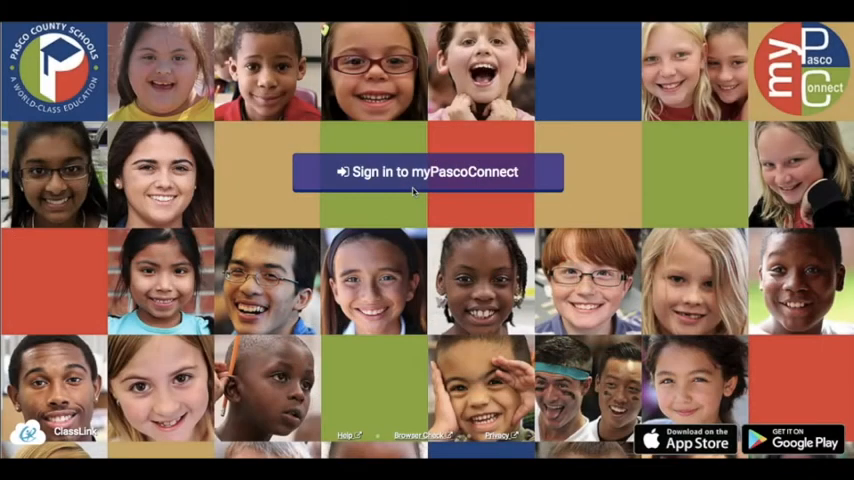
Sign in to myPascoConnect to reach the My Apps dashboard
{"action": "left_click", "coordinate": [427, 171]}
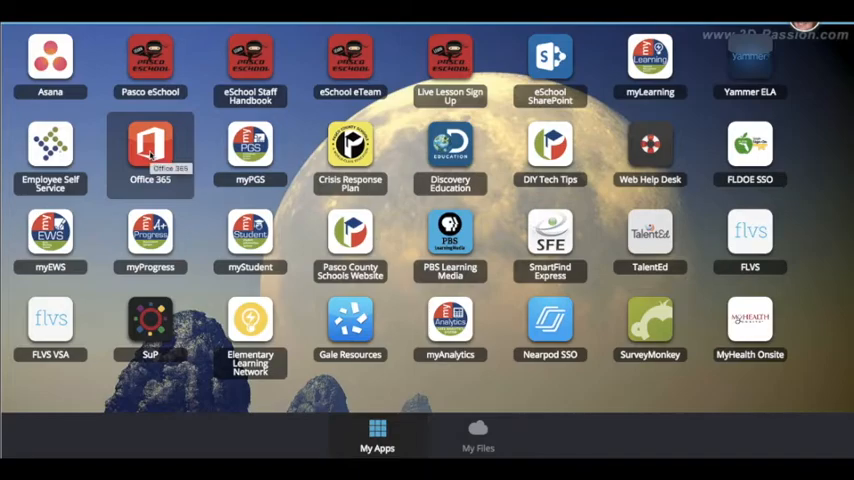
Launch Office 365 from the dashboard and scroll its home page down to OneDrive
{"action": "left_click", "coordinate": [150, 145]}
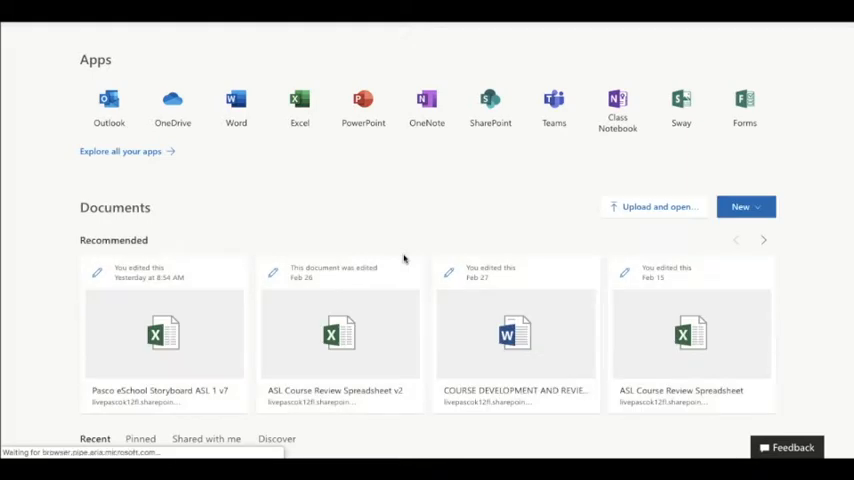
{"action": "scroll", "scroll_direction": "down", "scroll_amount": 3}
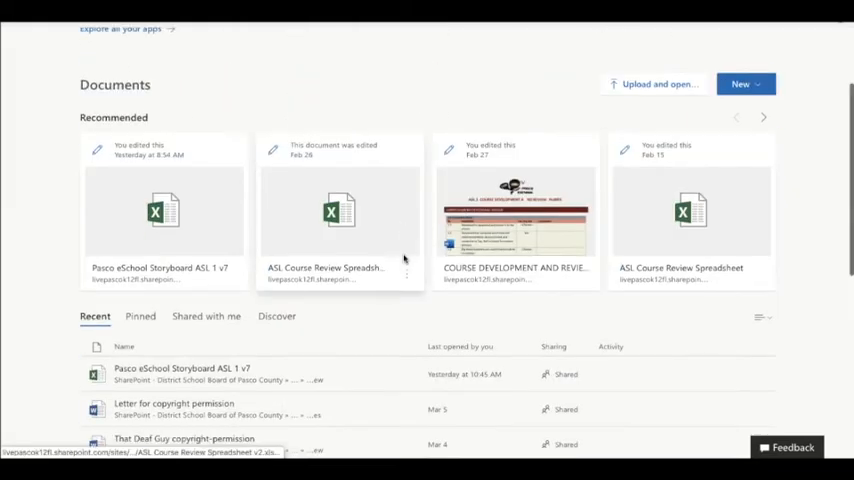
{"action": "scroll", "scroll_direction": "down", "scroll_amount": 3}
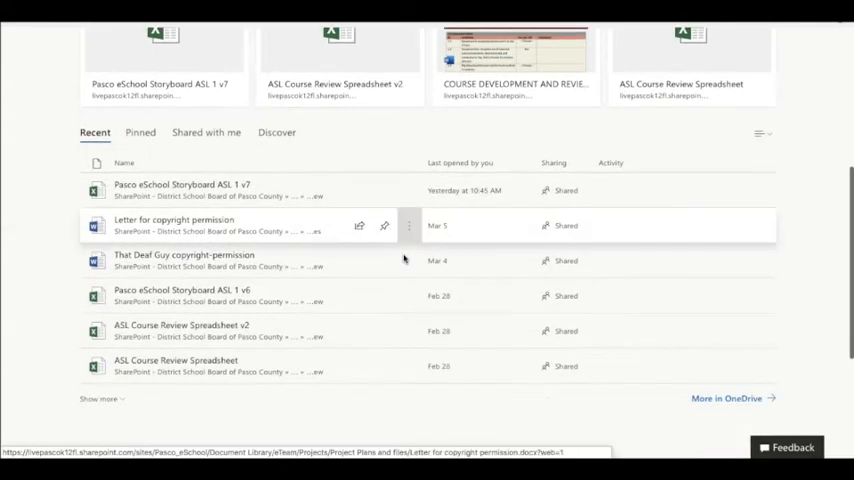
{"action": "scroll", "scroll_direction": "down", "scroll_amount": 3}
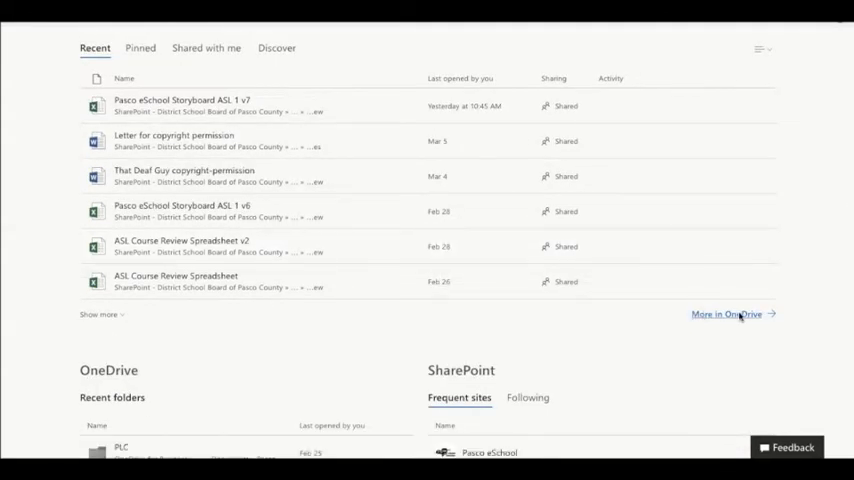
{"action": "scroll", "scroll_direction": "down", "scroll_amount": 3}
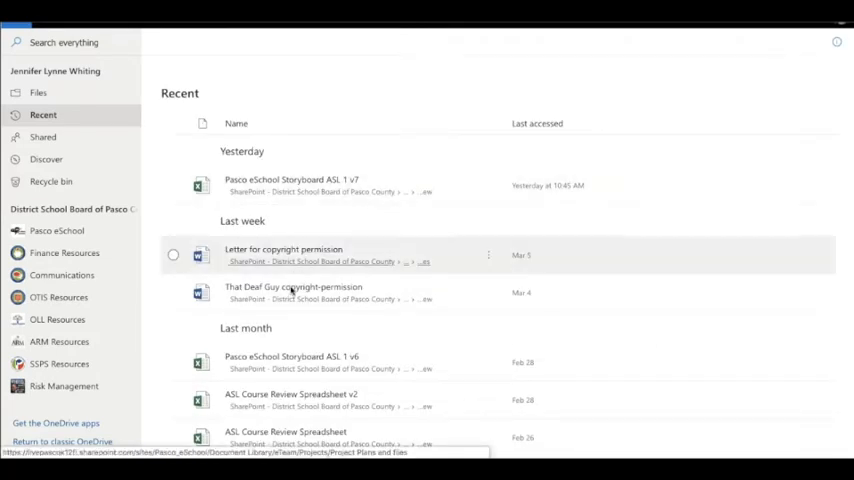
Under Files, create a new folder 'JW History Files' and open it
{"action": "left_click", "coordinate": [38, 92]}
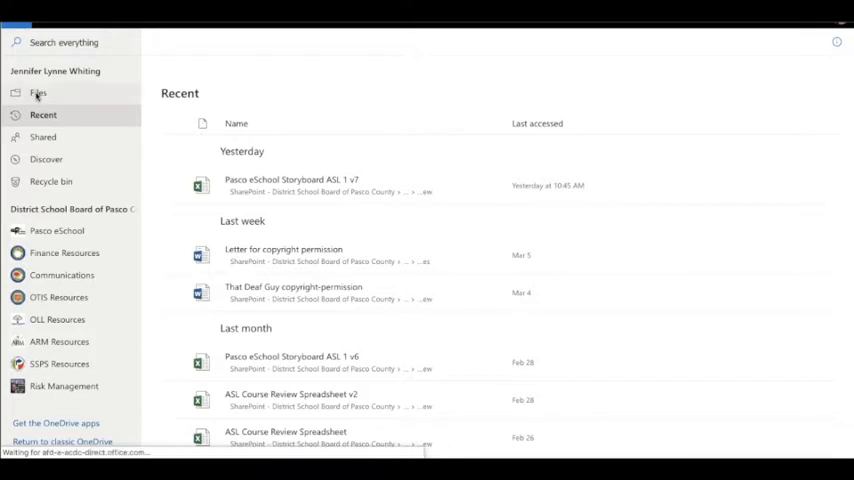
{"action": "left_click", "coordinate": [38, 92]}
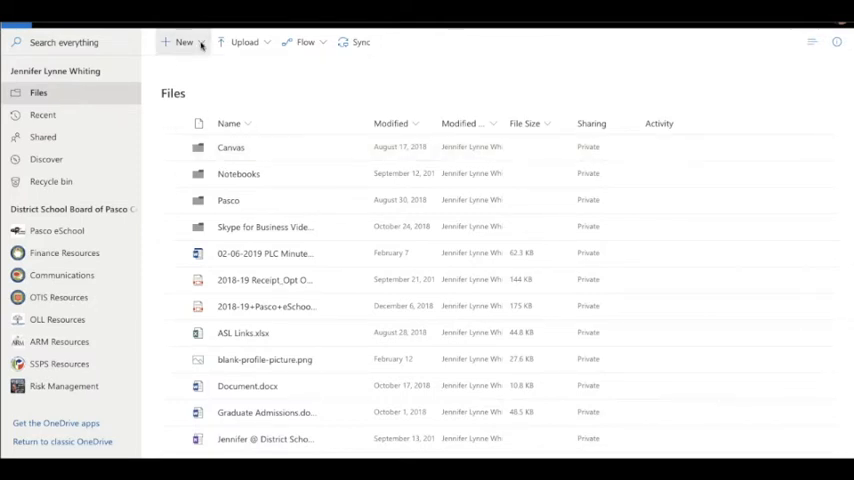
{"action": "left_click", "coordinate": [183, 42]}
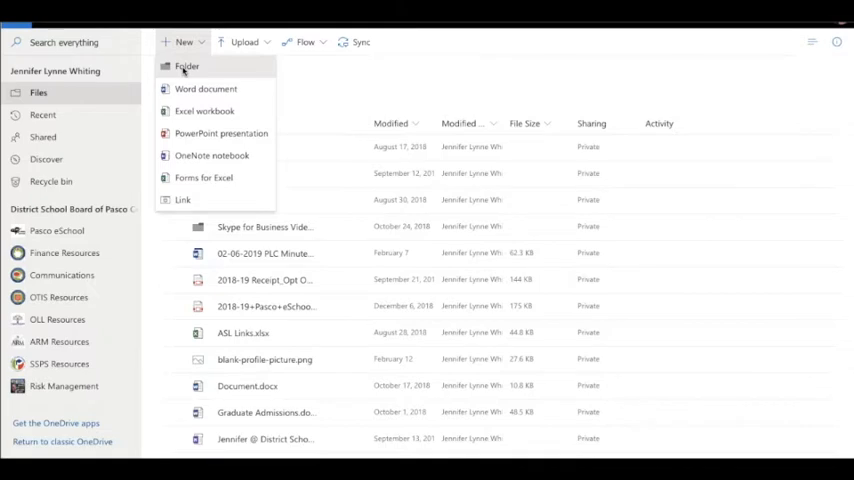
{"action": "left_click", "coordinate": [186, 66]}
{"action": "type", "text": "/W History I"}
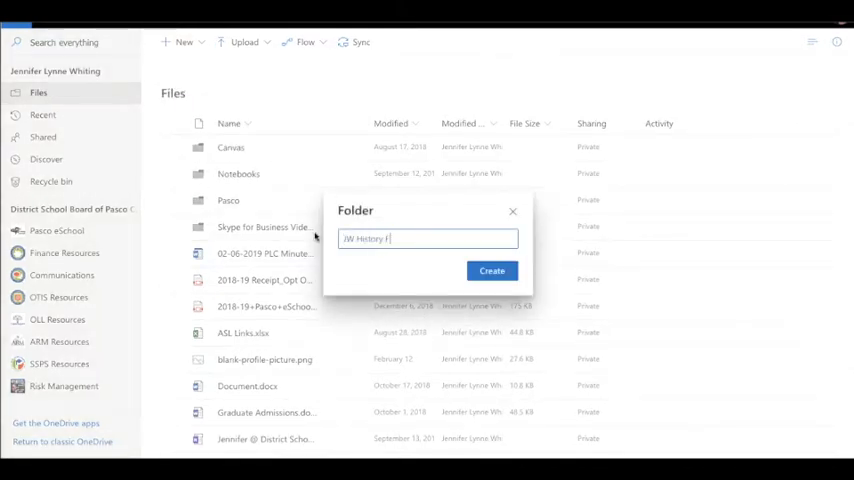
{"action": "left_click", "coordinate": [491, 270]}
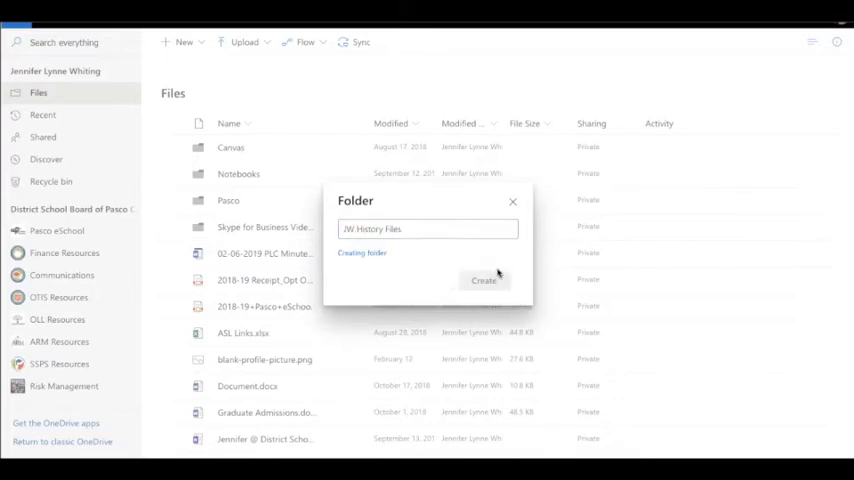
{"action": "left_click", "coordinate": [484, 280]}
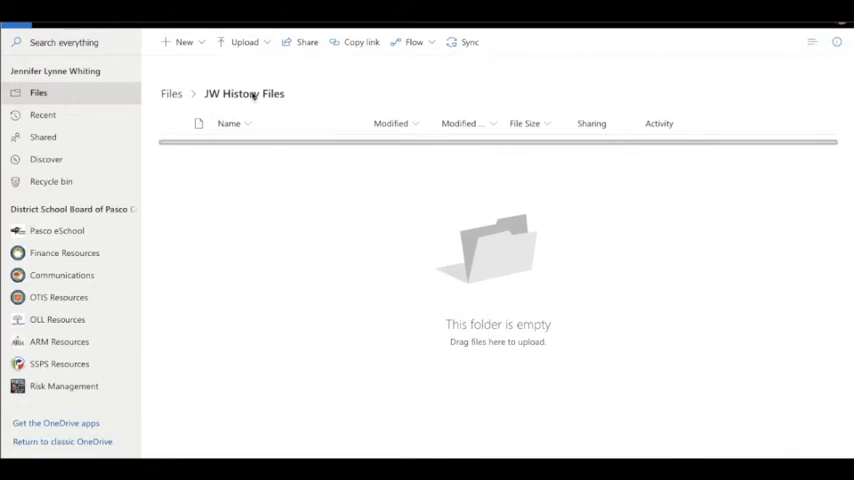
Upload '01.03 Ancient Origins Whiting.pptx' into the JW History Files folder
{"action": "left_click", "coordinate": [244, 42]}
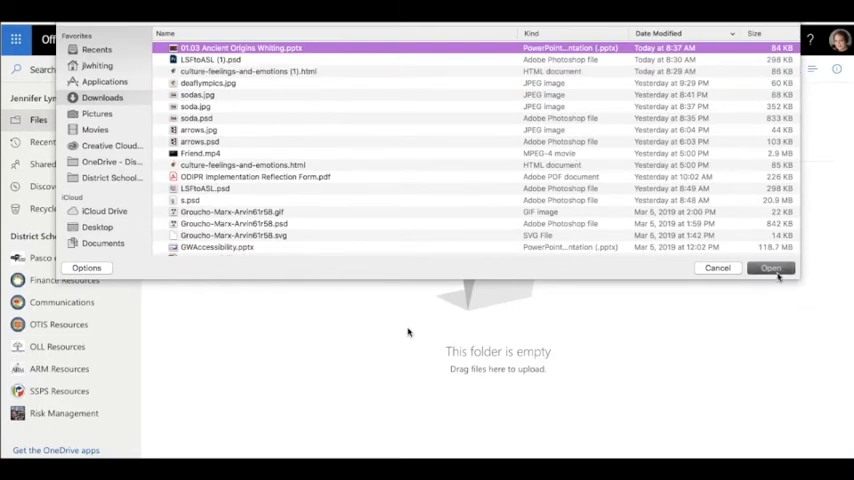
{"action": "left_click", "coordinate": [770, 268]}
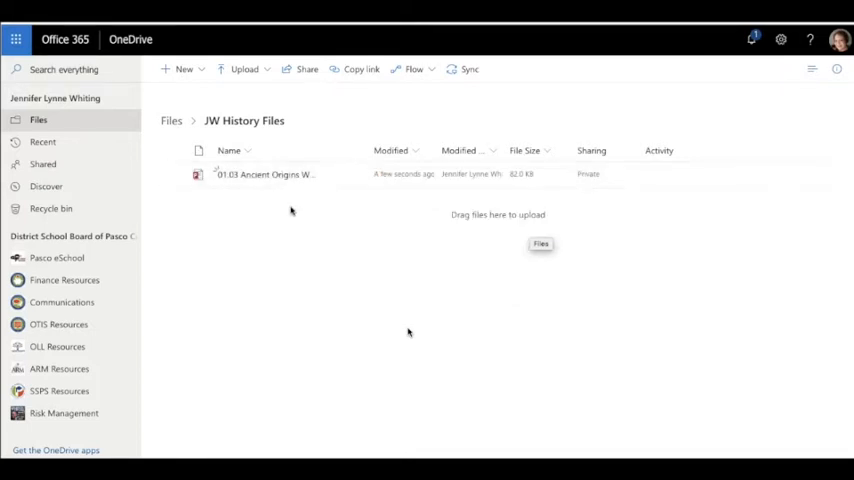
{"action": "left_click", "coordinate": [839, 39]}
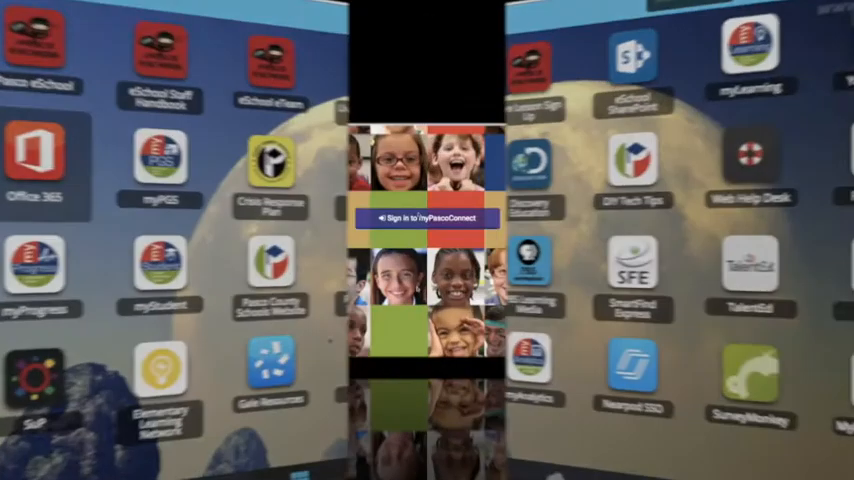
Reopen Office 365 from the portal and use 'Go to OneDrive' under Recent folders
{"action": "left_click", "coordinate": [426, 218]}
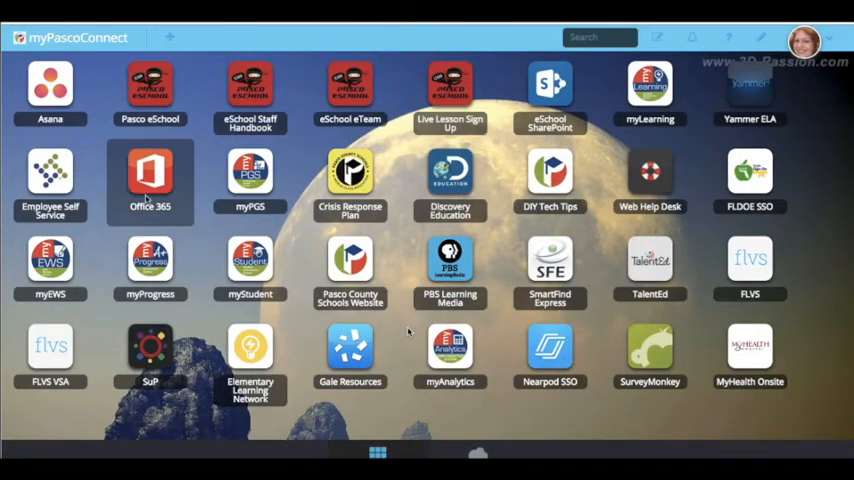
{"action": "left_click", "coordinate": [150, 172]}
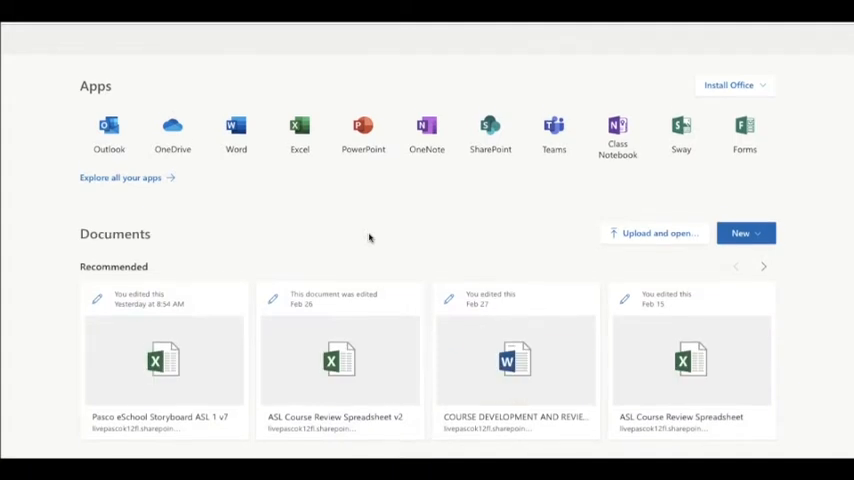
{"action": "scroll", "scroll_direction": "down", "scroll_amount": 3}
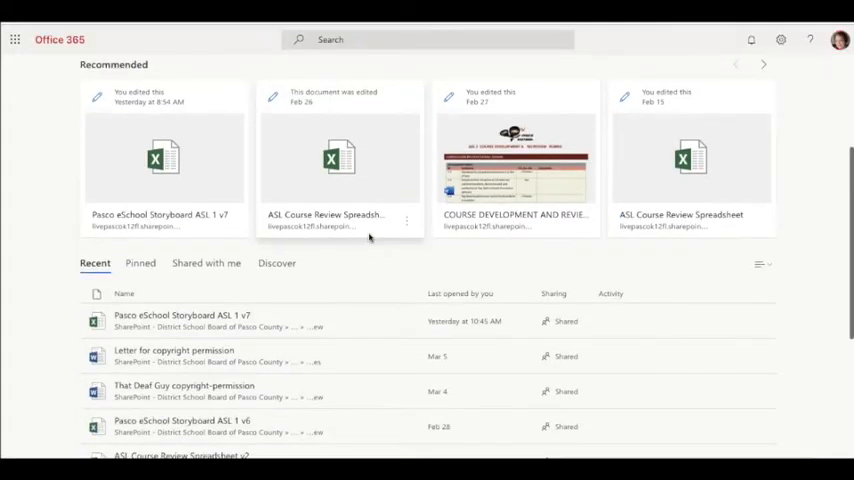
{"action": "scroll", "scroll_direction": "down", "scroll_amount": 3}
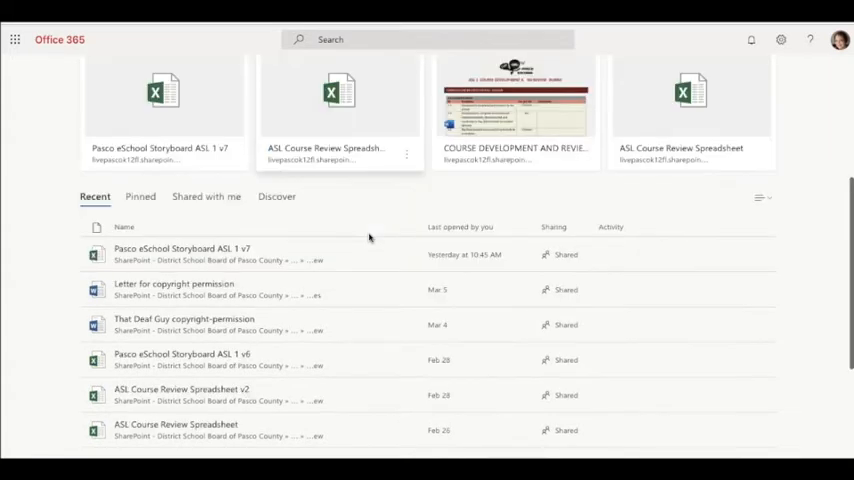
{"action": "scroll", "scroll_direction": "down", "scroll_amount": 3}
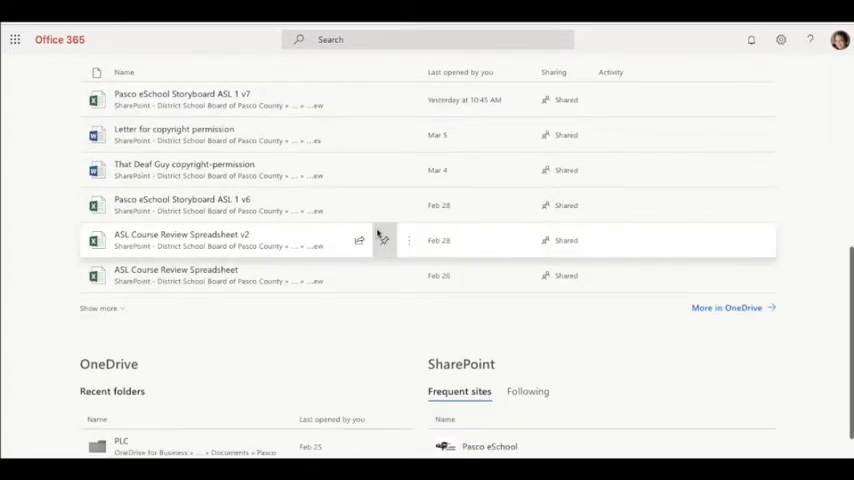
{"action": "scroll", "scroll_direction": "down", "scroll_amount": 3}
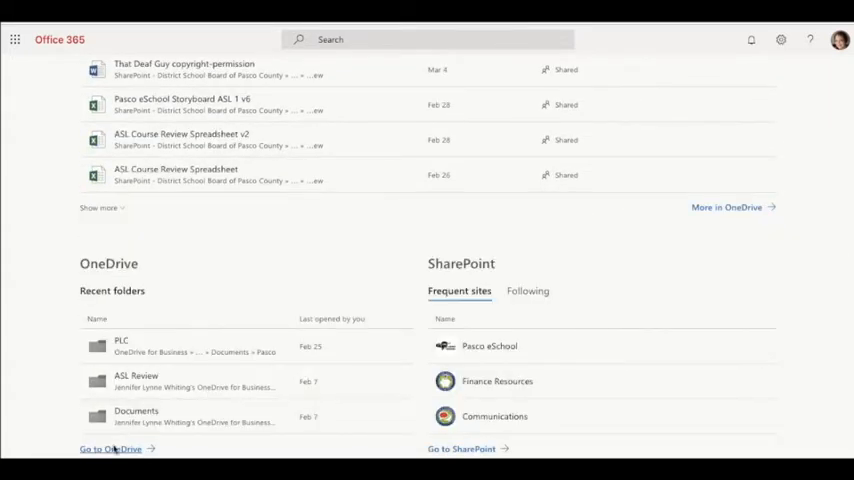
{"action": "left_click", "coordinate": [110, 448]}
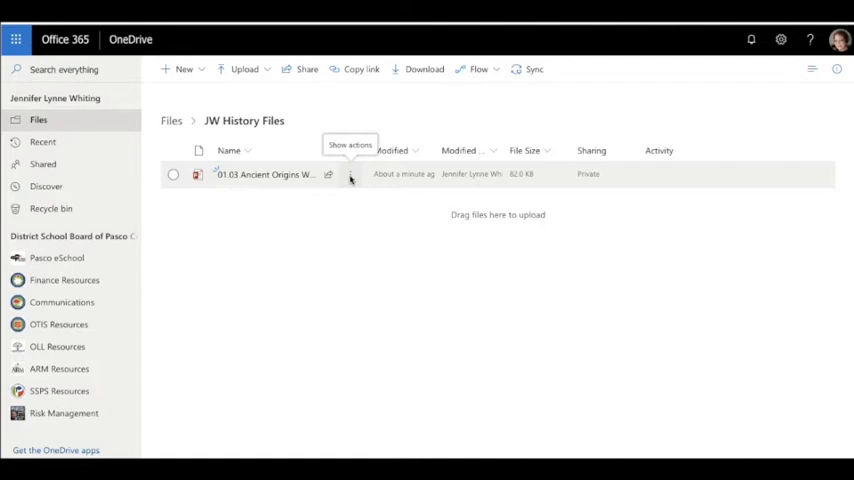
Download the Ancient Origins presentation and show the .pptx in Finder's Downloads folder
{"action": "left_click", "coordinate": [350, 174]}
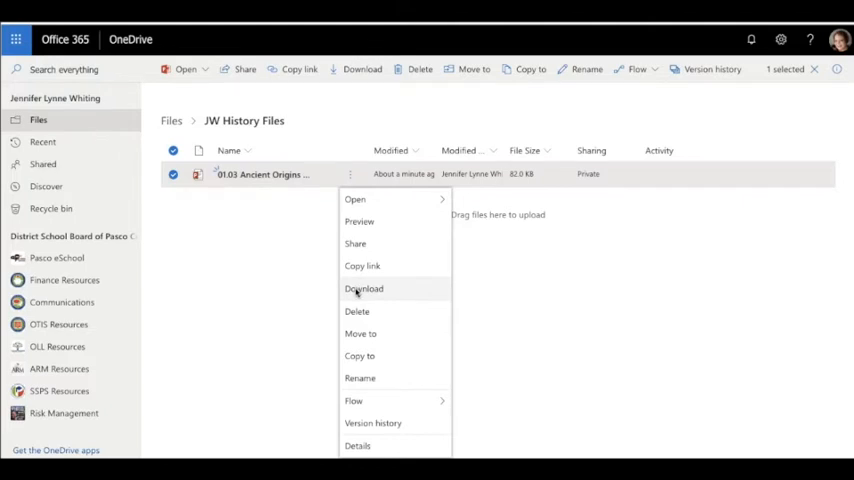
{"action": "left_click", "coordinate": [363, 288]}
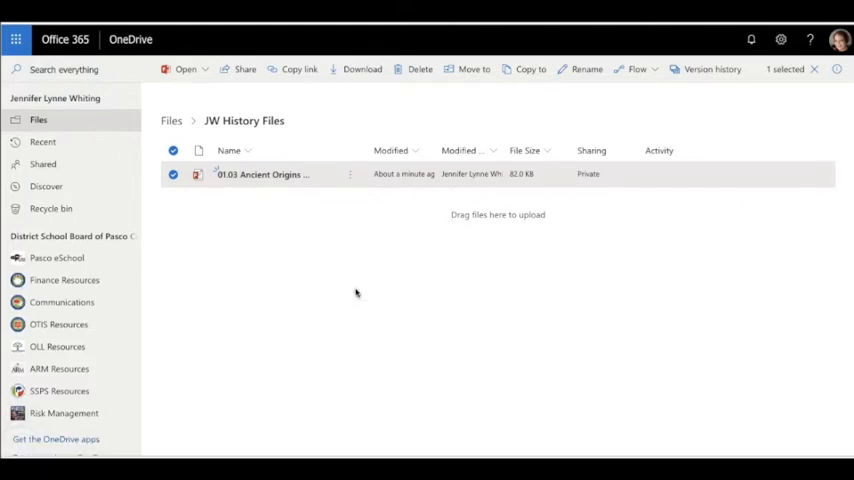
{"action": "mouse_move", "coordinate": [357, 293]}
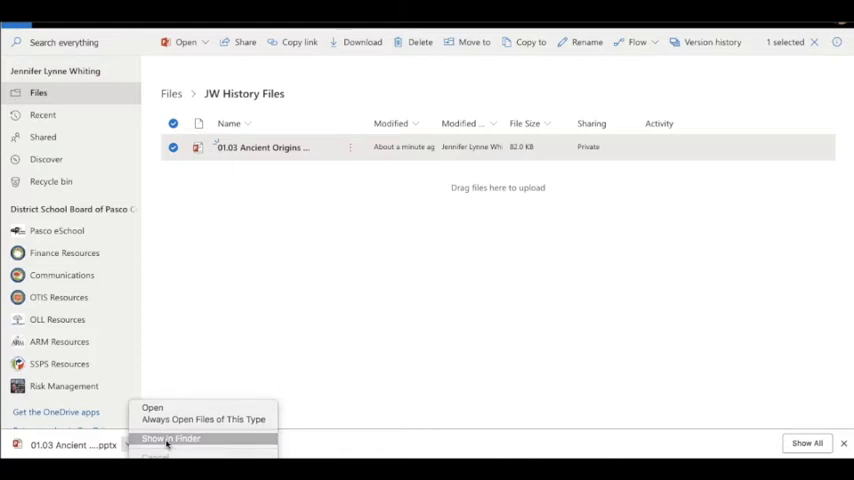
{"action": "left_click", "coordinate": [170, 438]}
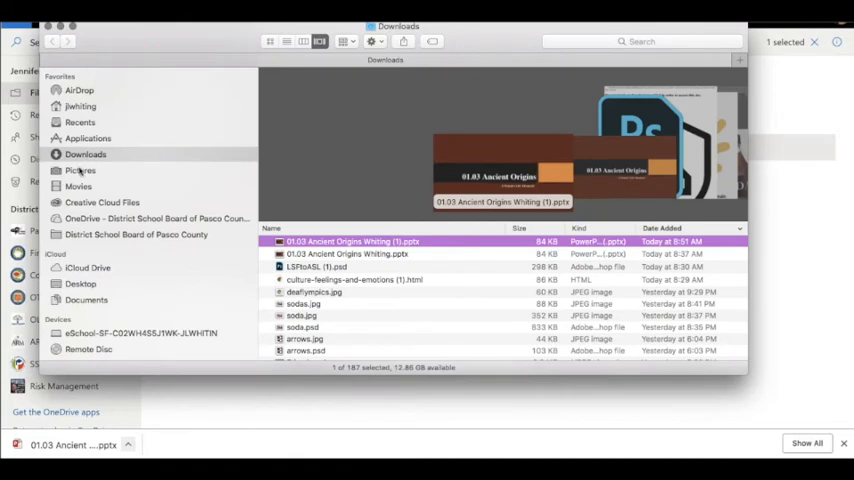
{"action": "mouse_move", "coordinate": [230, 205]}
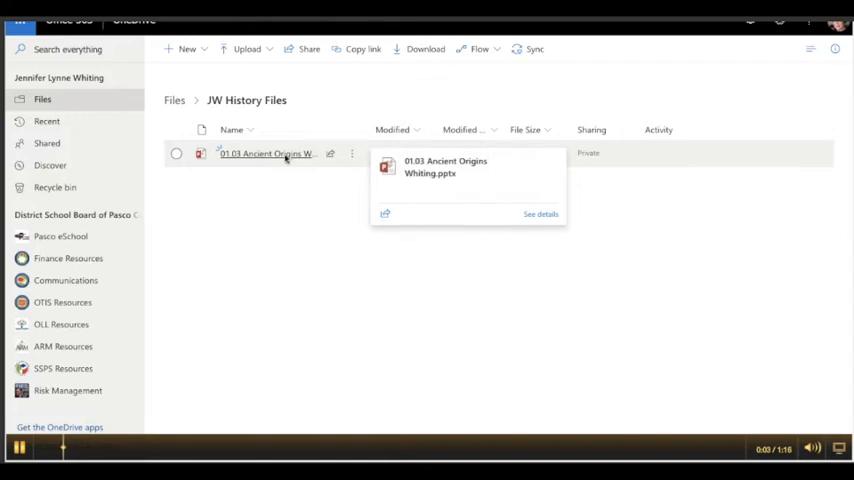
Open the presentation in PowerPoint Online and choose File > Download As > Download a Copy
{"action": "left_click", "coordinate": [265, 153]}
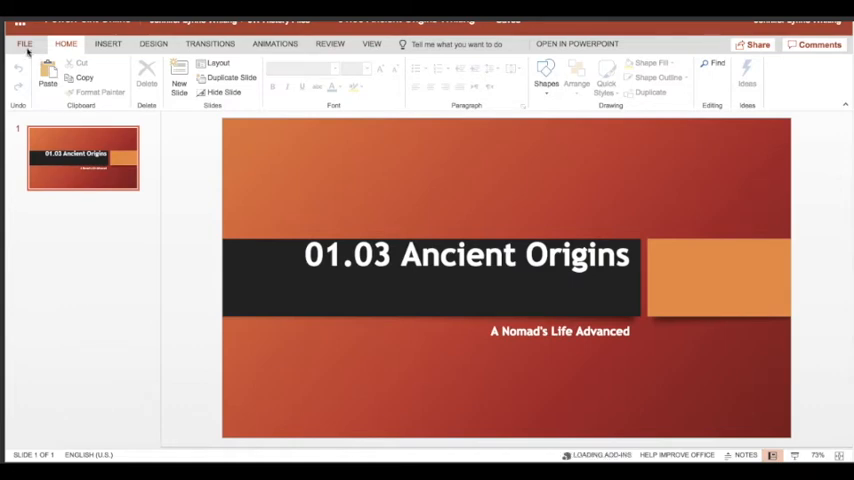
{"action": "left_click", "coordinate": [24, 43]}
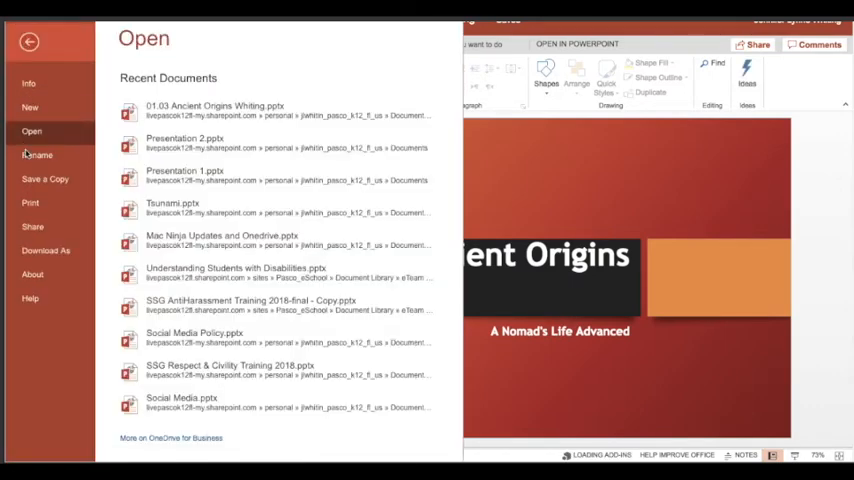
{"action": "left_click", "coordinate": [46, 251]}
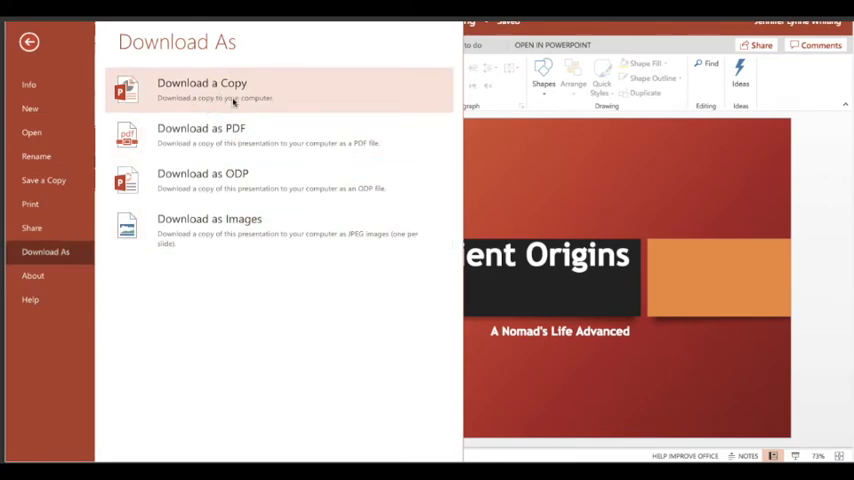
{"action": "left_click", "coordinate": [201, 89]}
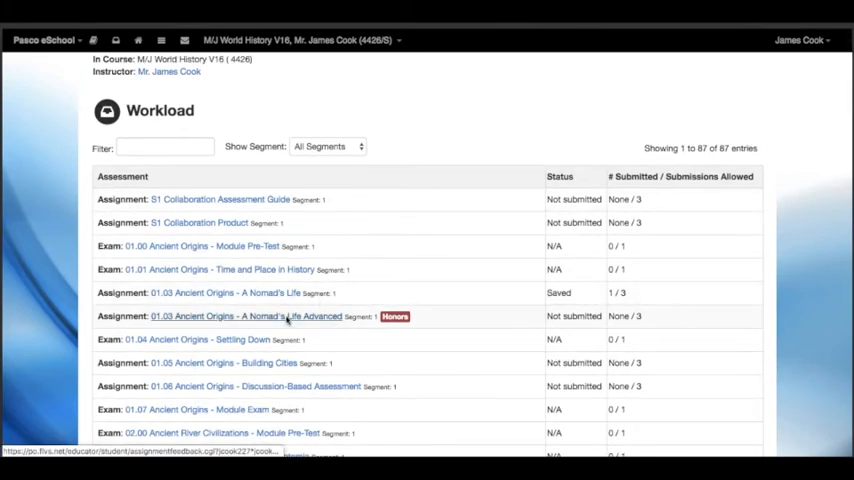
Open A Nomad's Life Advanced, comment 'my file for this', and start Add Files
{"action": "left_click", "coordinate": [246, 316]}
{"action": "type", "text": "I am attaching"}
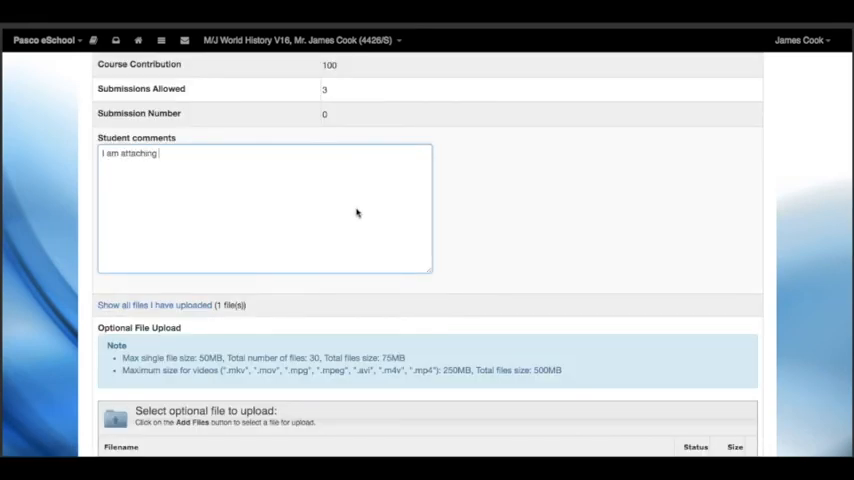
{"action": "type", "text": "my file for this lesson."}
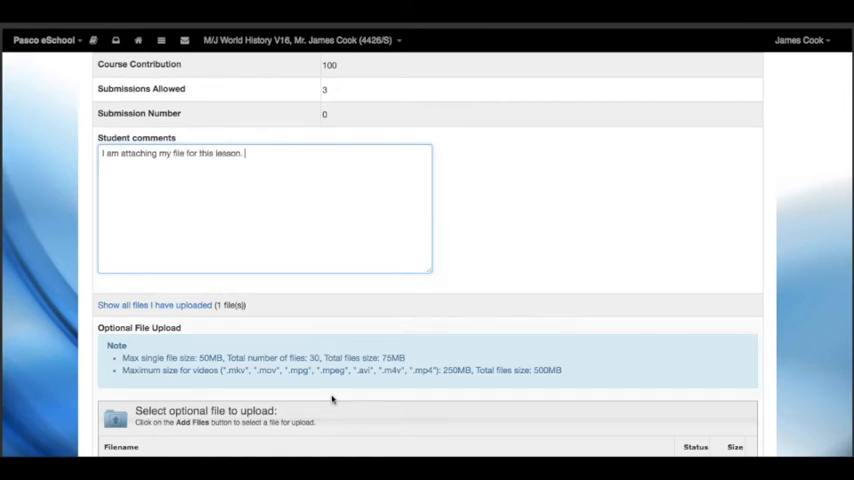
{"action": "scroll", "scroll_direction": "down", "scroll_amount": 3}
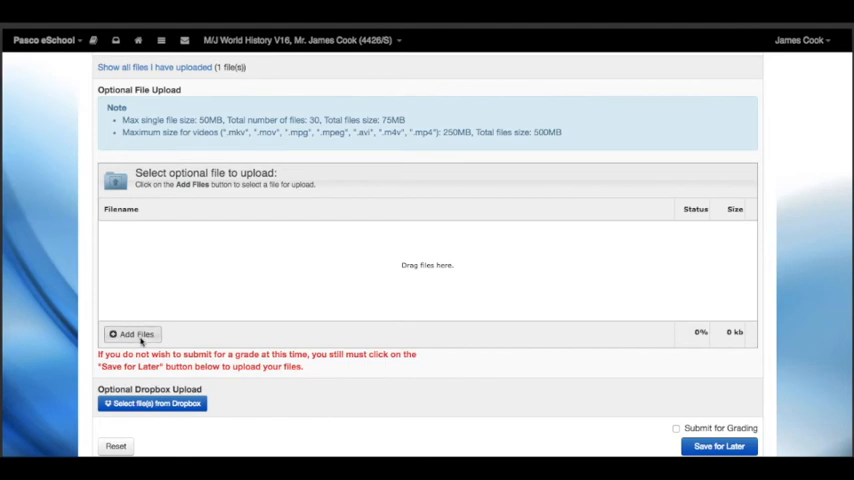
{"action": "left_click", "coordinate": [131, 334]}
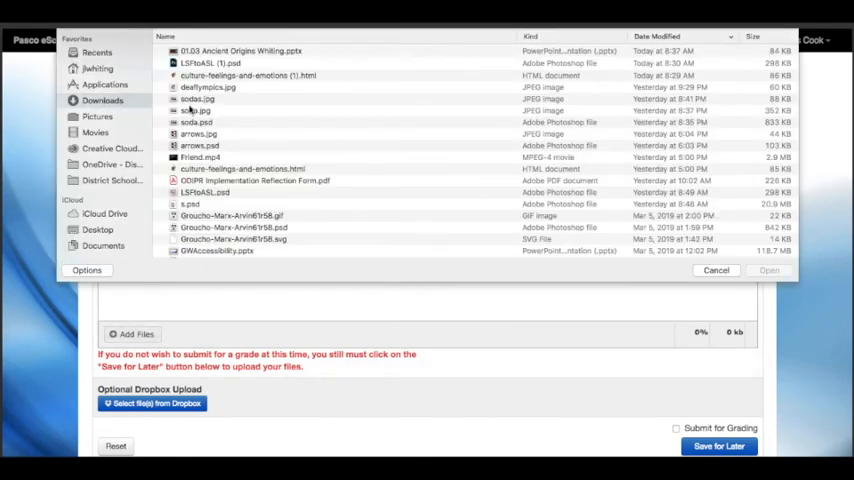
Attach '01.03 Ancient Origins Whiting.pptx', tick Submit for Grading, and submit the assignment
{"action": "left_click", "coordinate": [240, 51]}
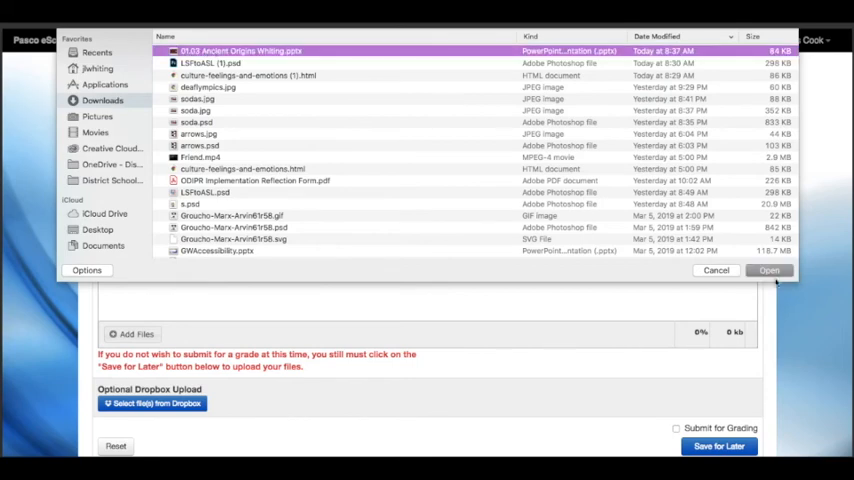
{"action": "left_click", "coordinate": [769, 270]}
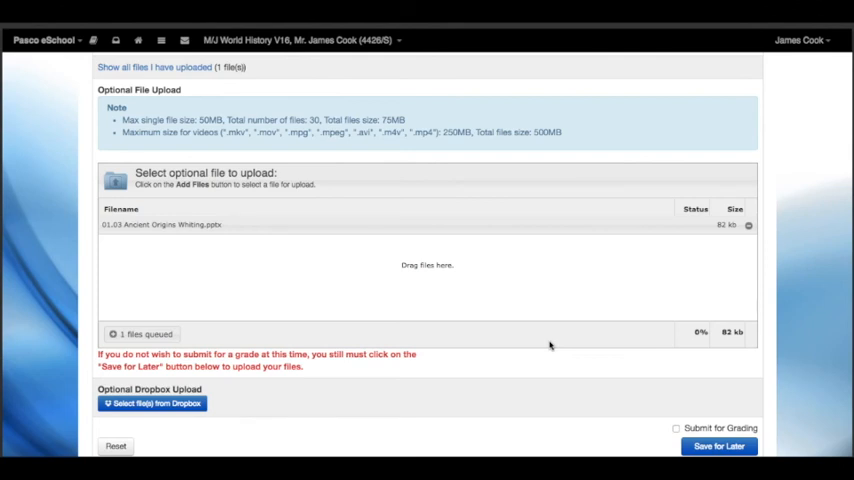
{"action": "mouse_move", "coordinate": [196, 338]}
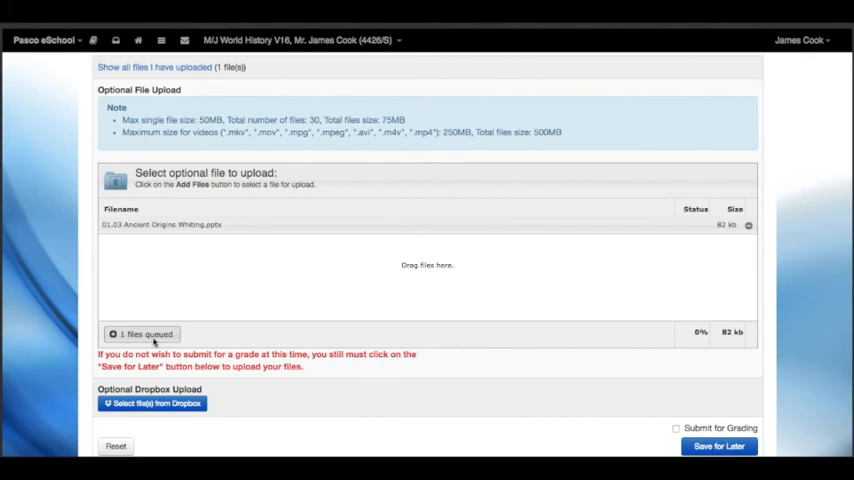
{"action": "scroll", "scroll_direction": "down", "scroll_amount": 3}
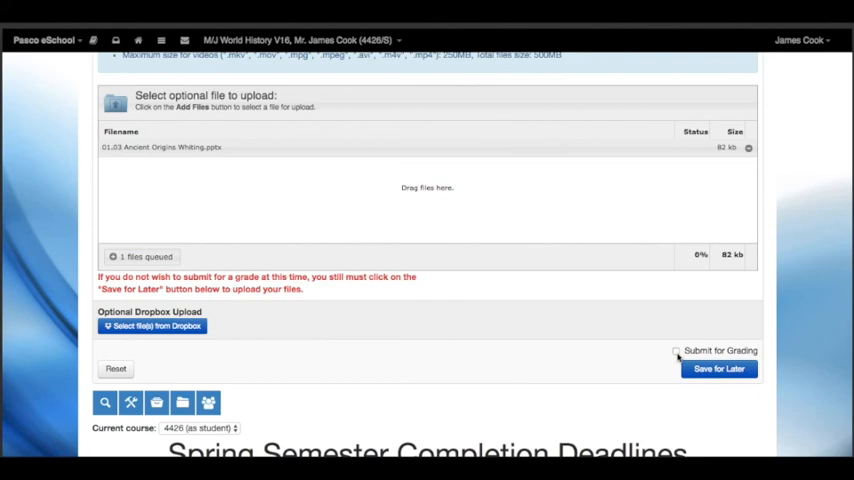
{"action": "left_click", "coordinate": [677, 351]}
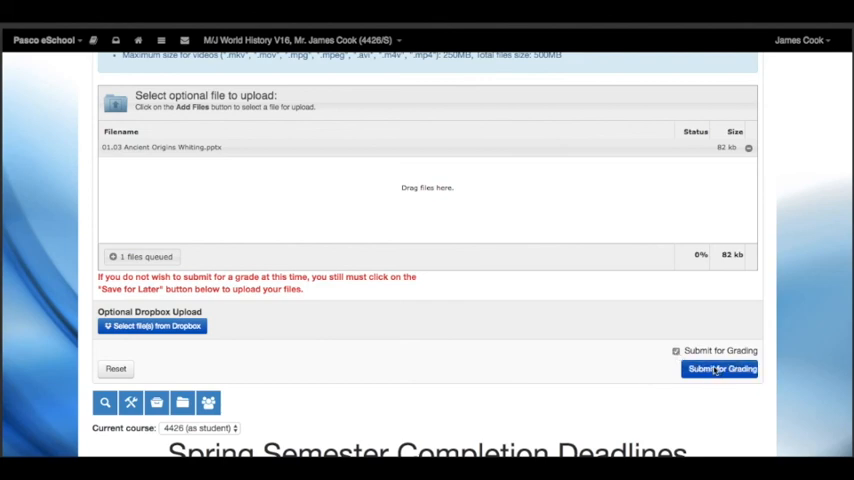
{"action": "left_click", "coordinate": [720, 368]}
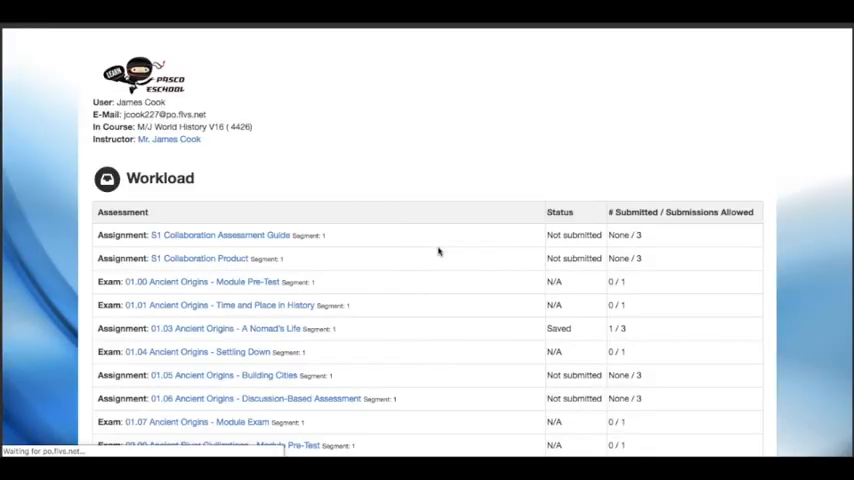